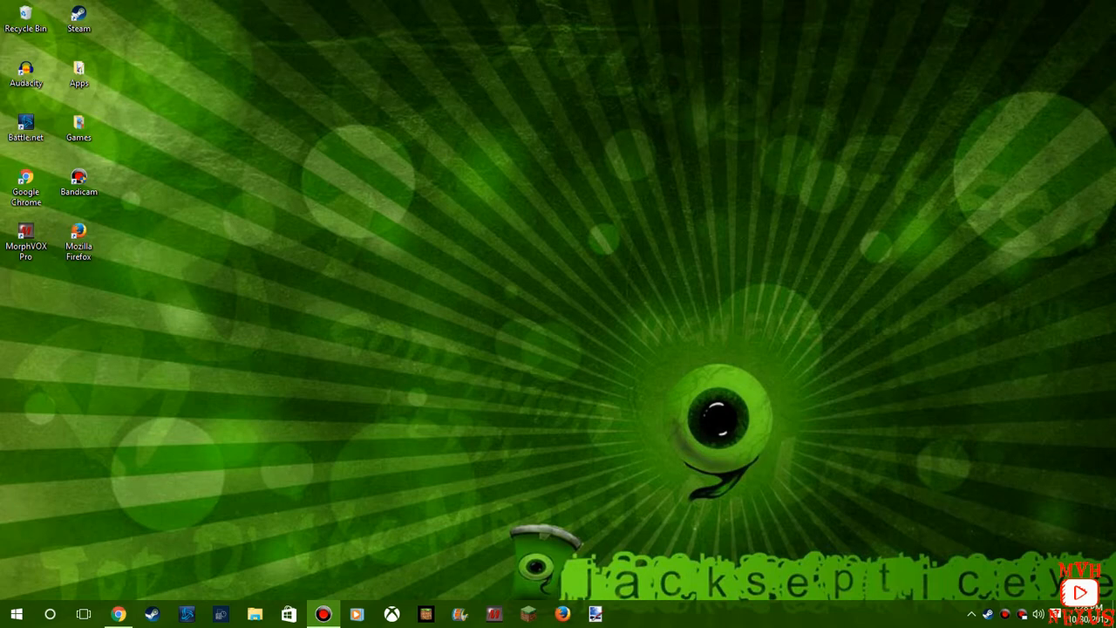
{"action": "mouse_move", "coordinate": [105, 398]}
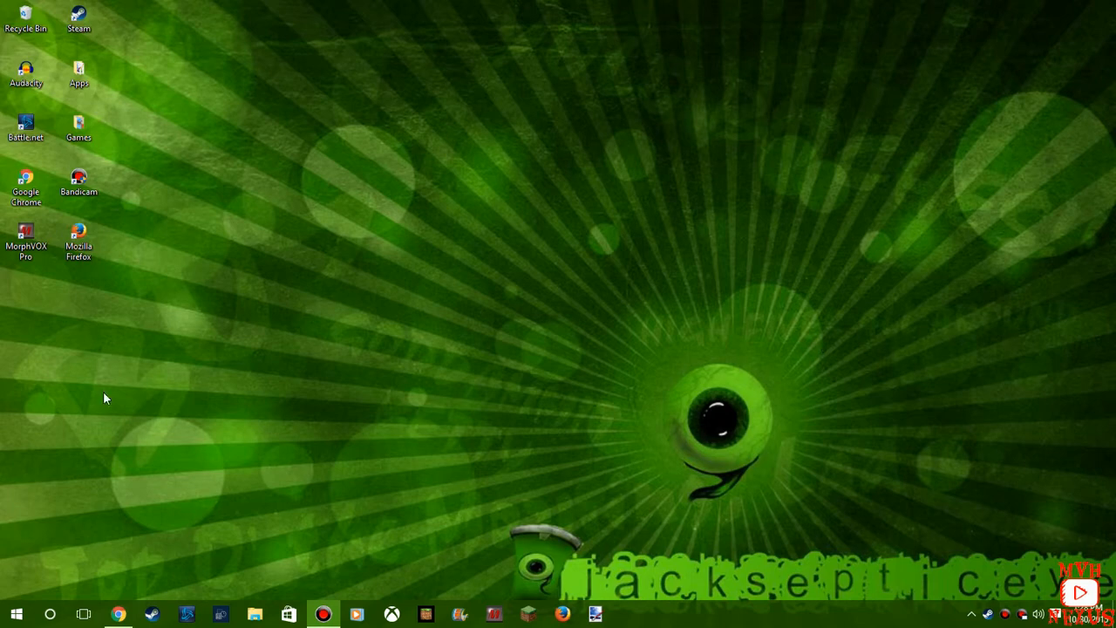
{"action": "mouse_move", "coordinate": [660, 318]}
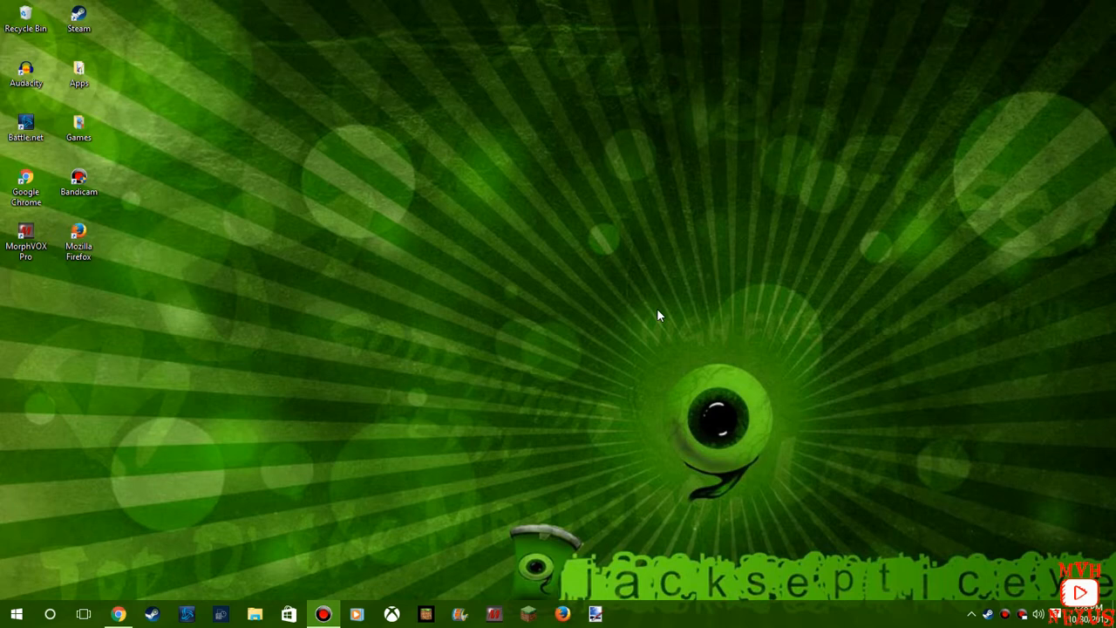
{"action": "mouse_move", "coordinate": [170, 103]}
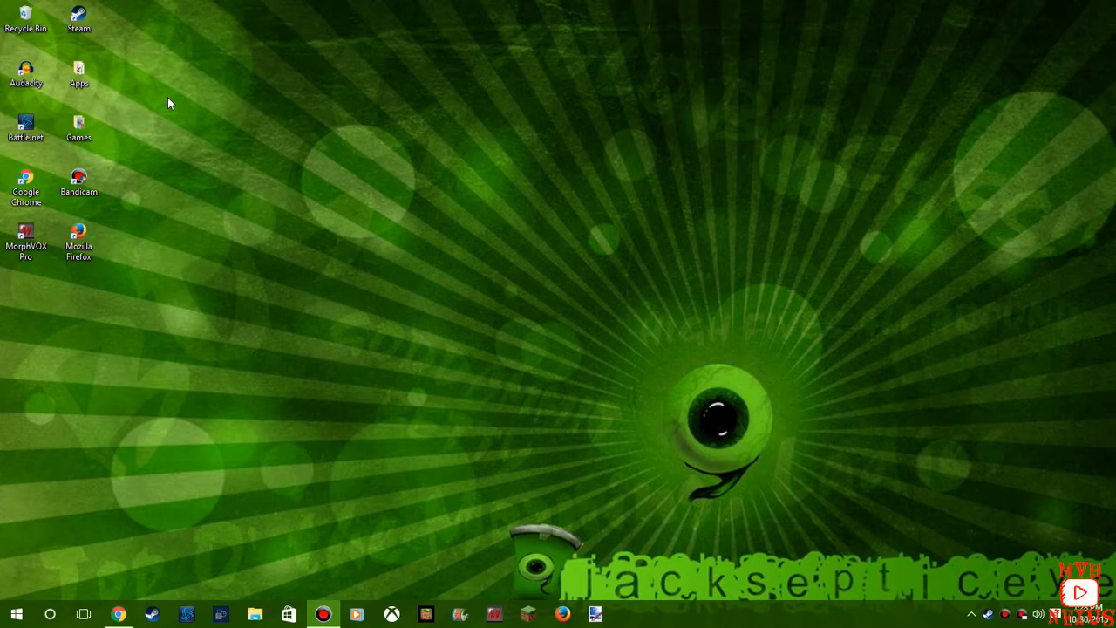
{"action": "mouse_move", "coordinate": [267, 609]}
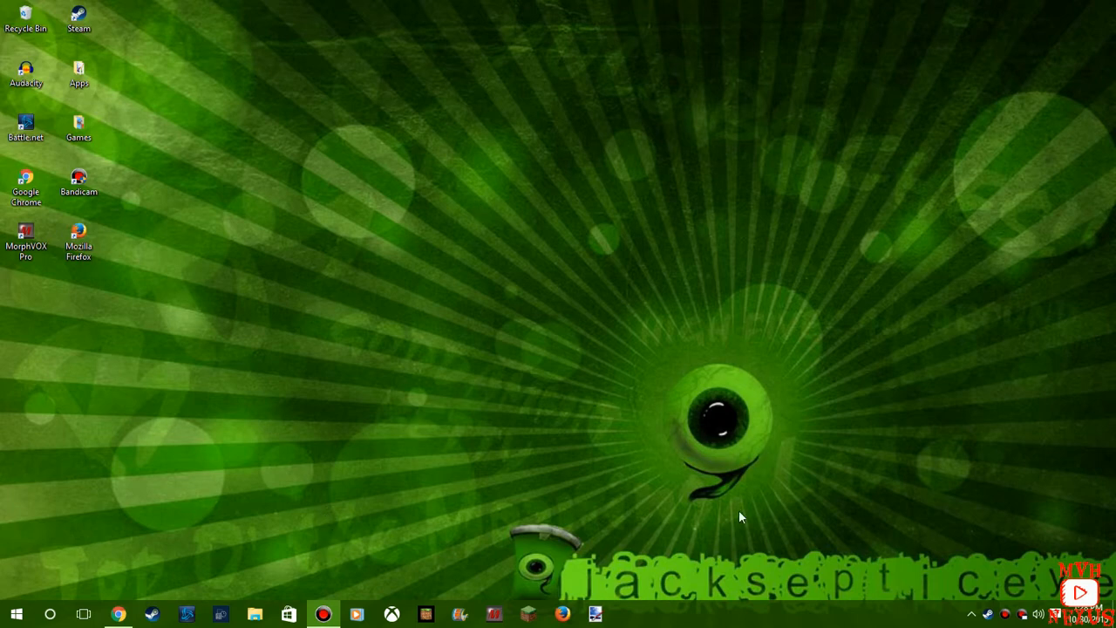
{"action": "mouse_move", "coordinate": [997, 566]}
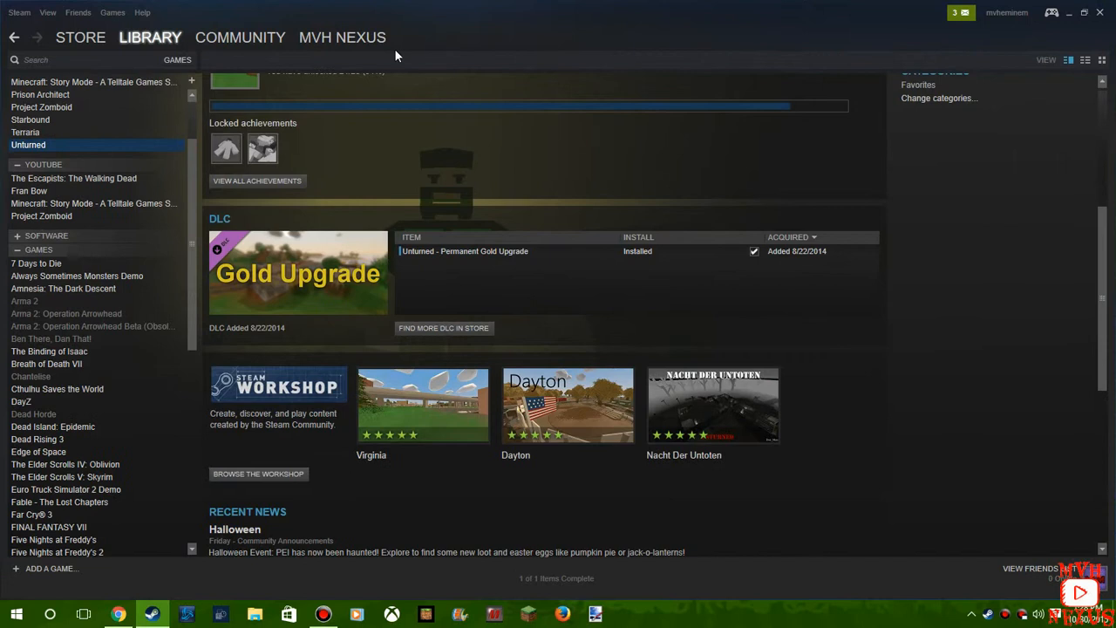
Browse Unturned's local files through its Steam Properties Local Files settings.
{"action": "right_click", "coordinate": [29, 145]}
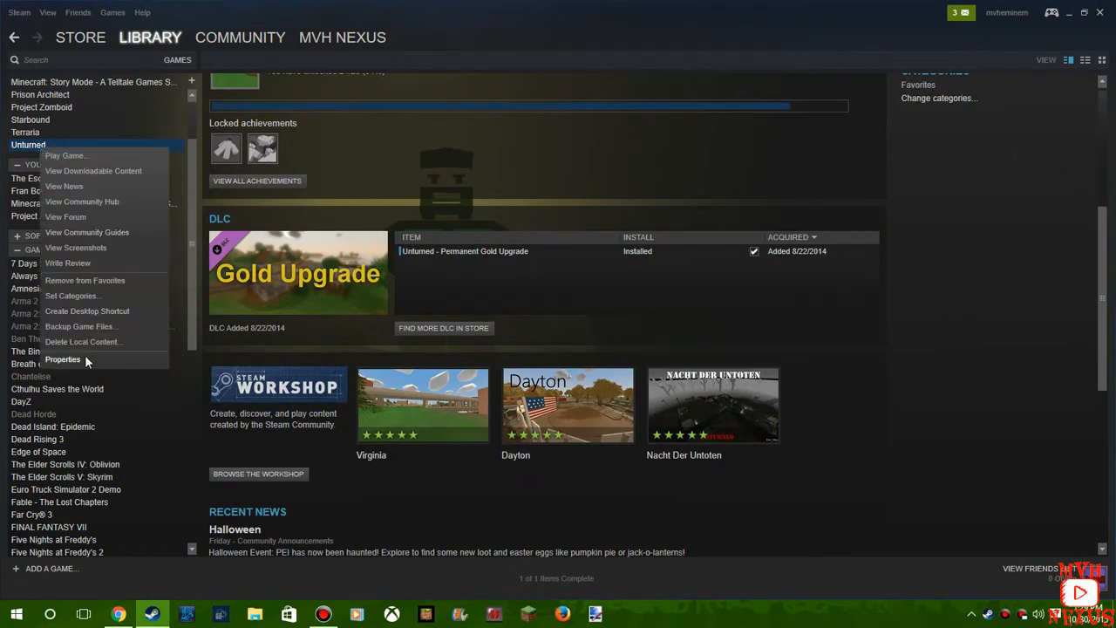
{"action": "left_click", "coordinate": [62, 359]}
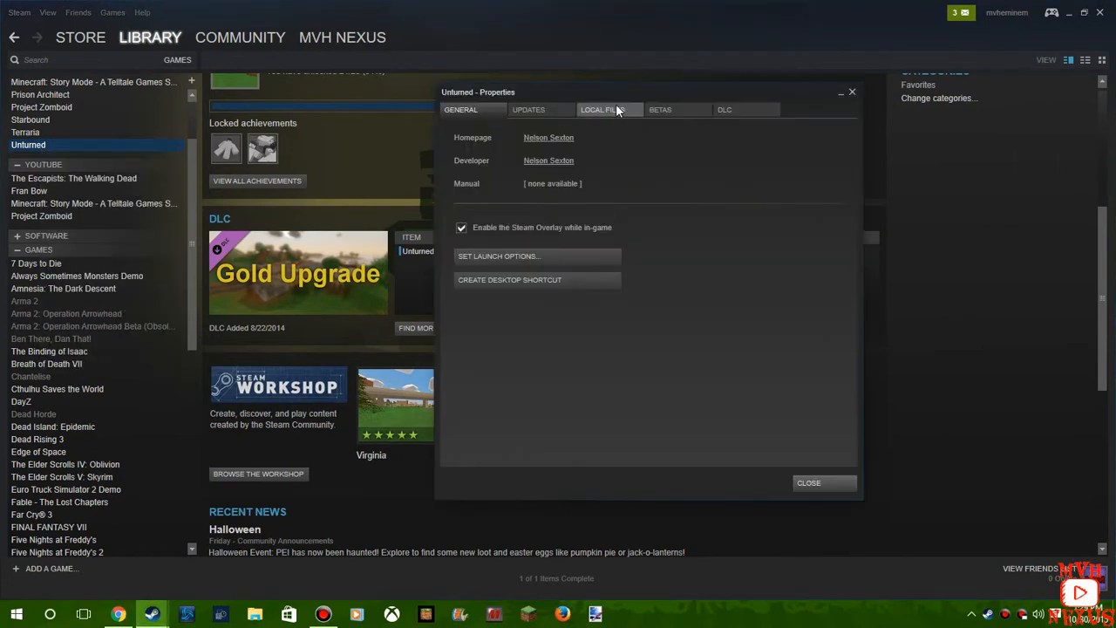
{"action": "left_click", "coordinate": [609, 109]}
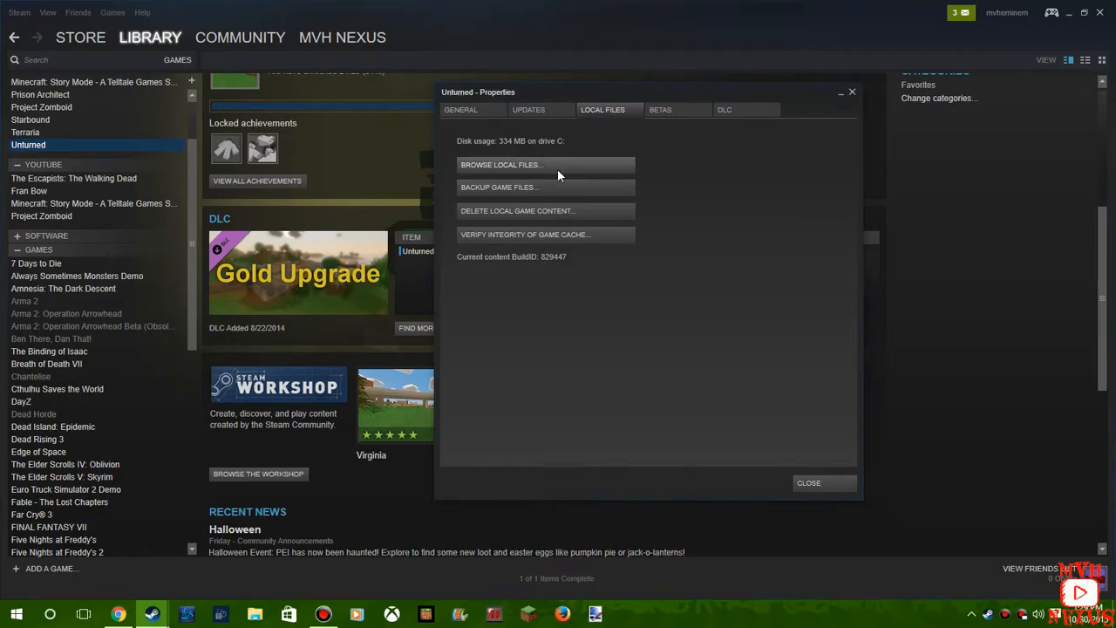
{"action": "left_click", "coordinate": [501, 164]}
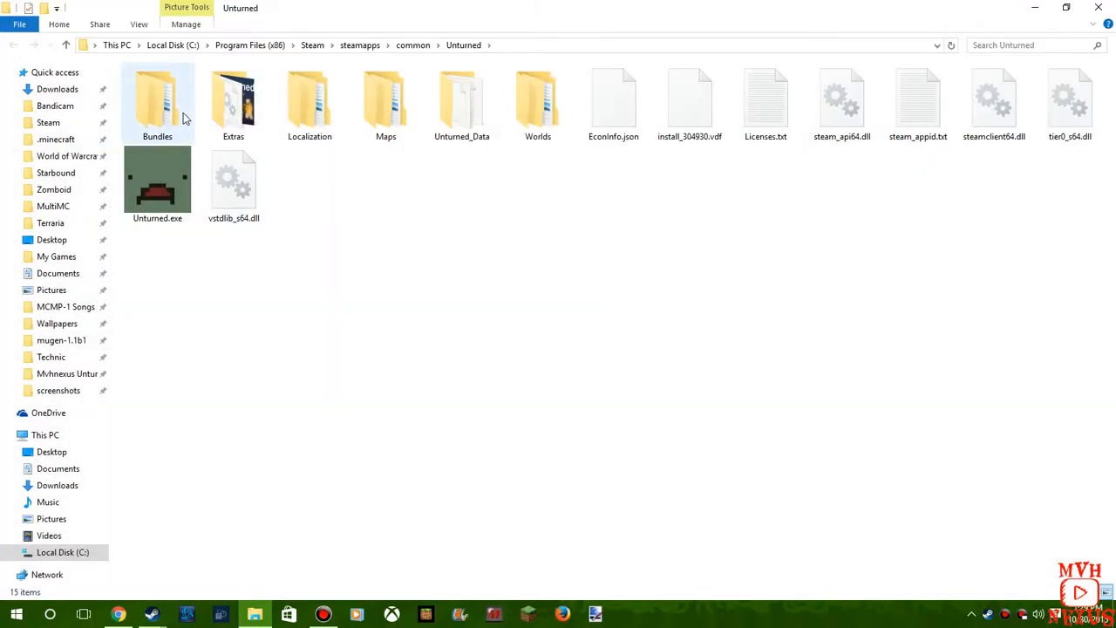
Browse into Bundles\Items, then close the game folder window.
{"action": "double_click", "coordinate": [157, 101]}
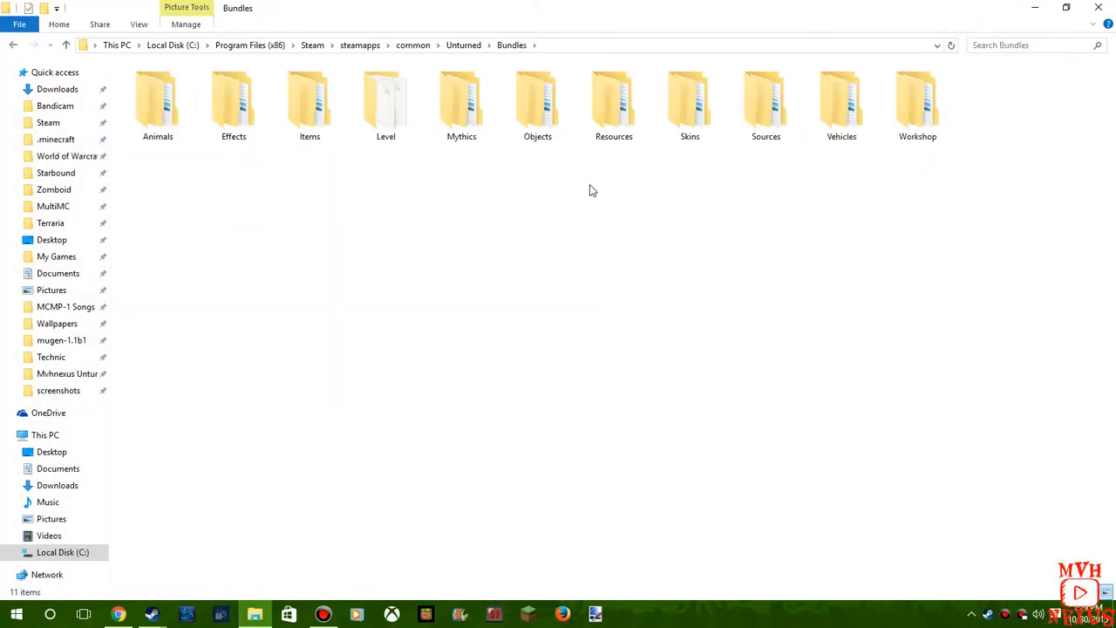
{"action": "left_click", "coordinate": [310, 103]}
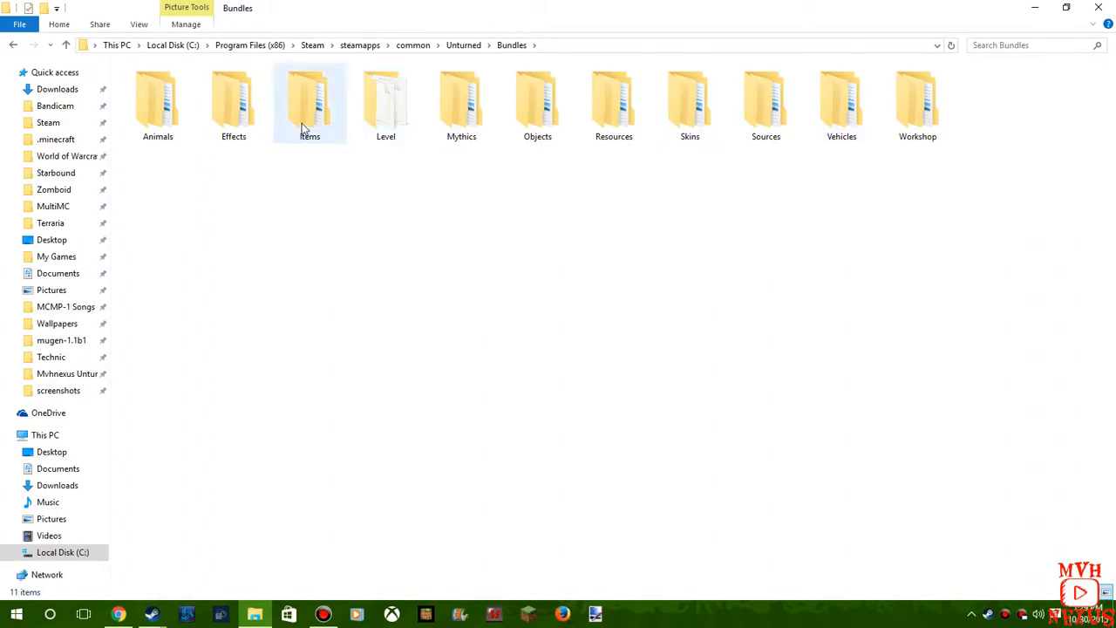
{"action": "double_click", "coordinate": [308, 101]}
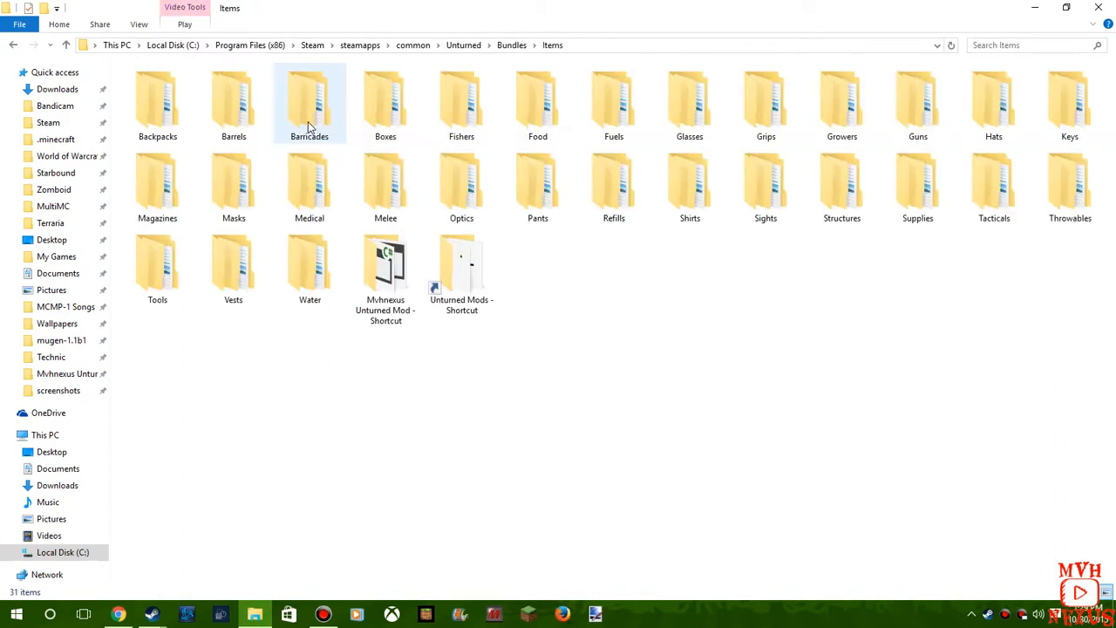
{"action": "left_click", "coordinate": [688, 183]}
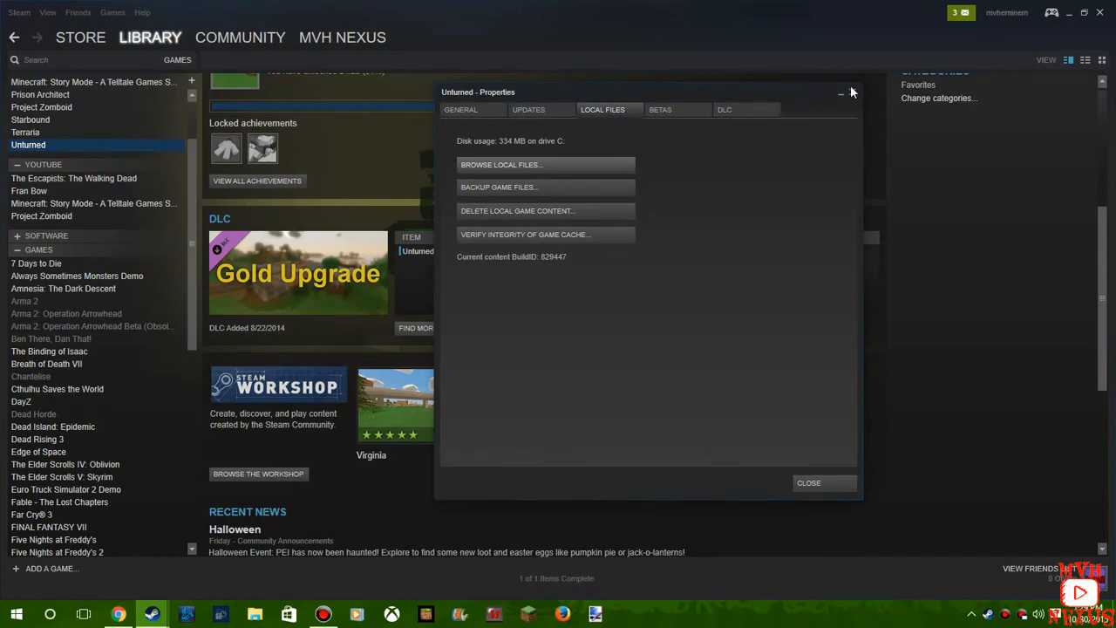
Close Unturned's Properties and create a new folder on the desktop.
{"action": "left_click", "coordinate": [841, 92]}
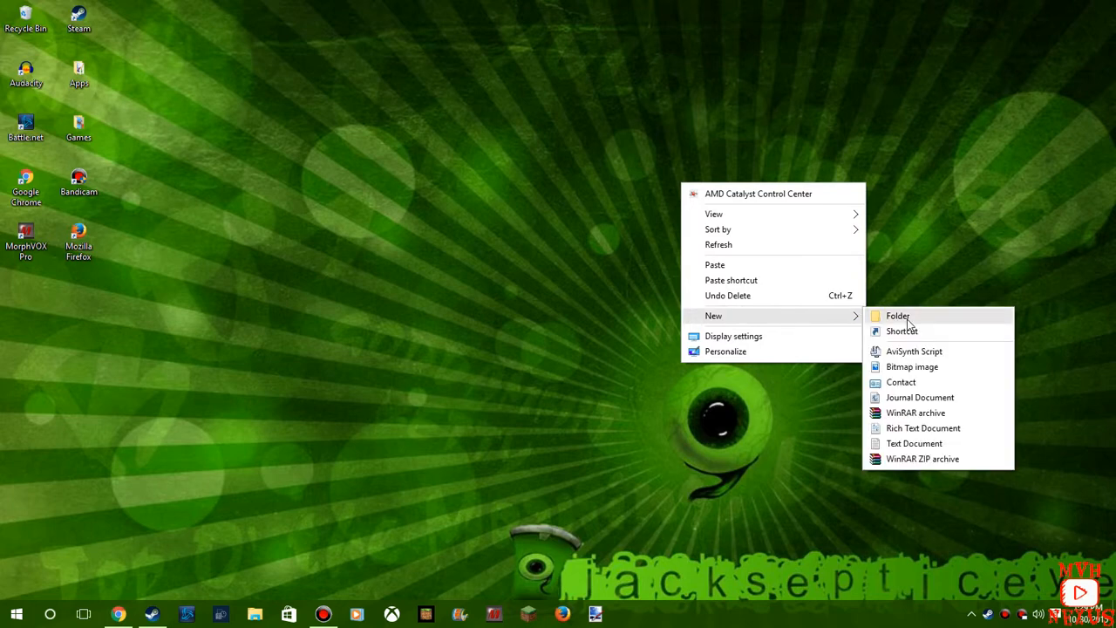
{"action": "left_click", "coordinate": [897, 316]}
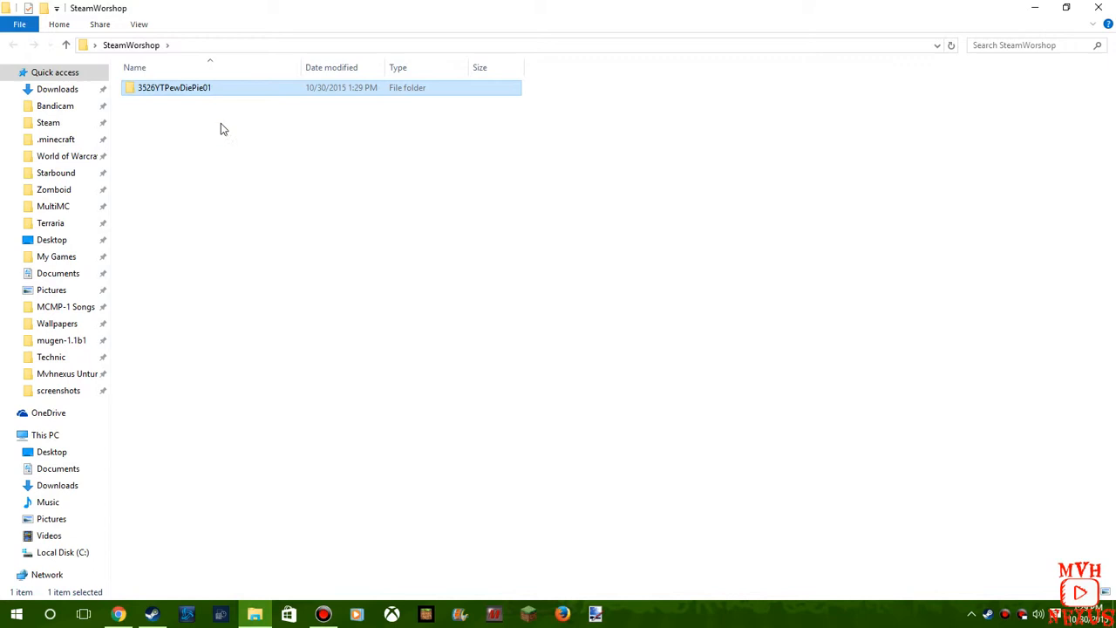
{"action": "mouse_move", "coordinate": [271, 136]}
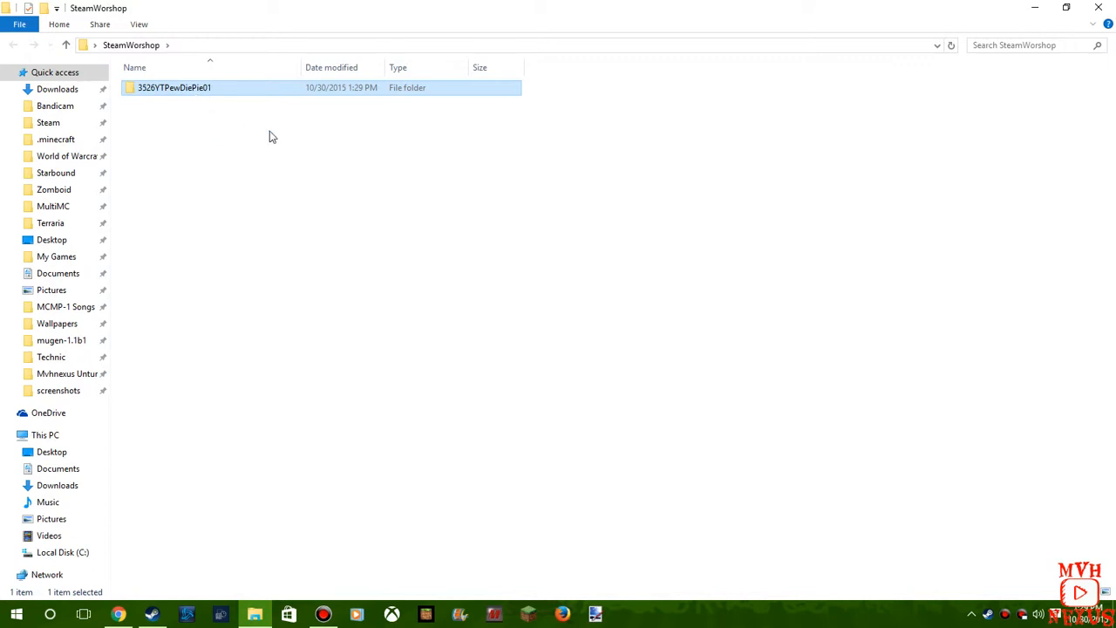
{"action": "mouse_move", "coordinate": [200, 93]}
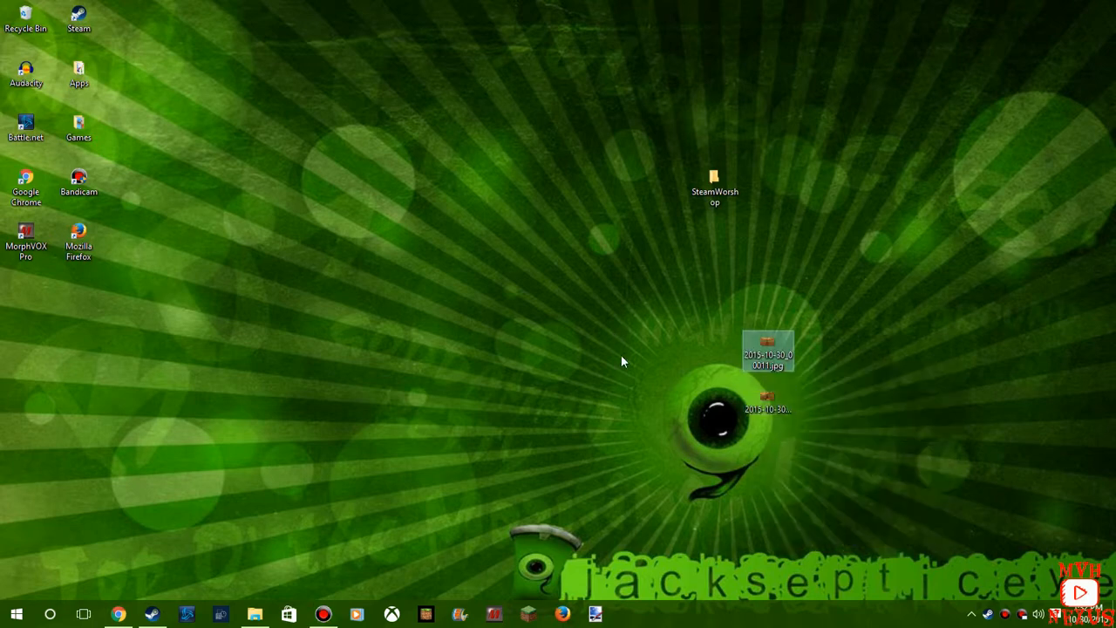
View screenshot 2015-10-30_00011.jpg full size in Windows Photo Viewer.
{"action": "left_click", "coordinate": [767, 414]}
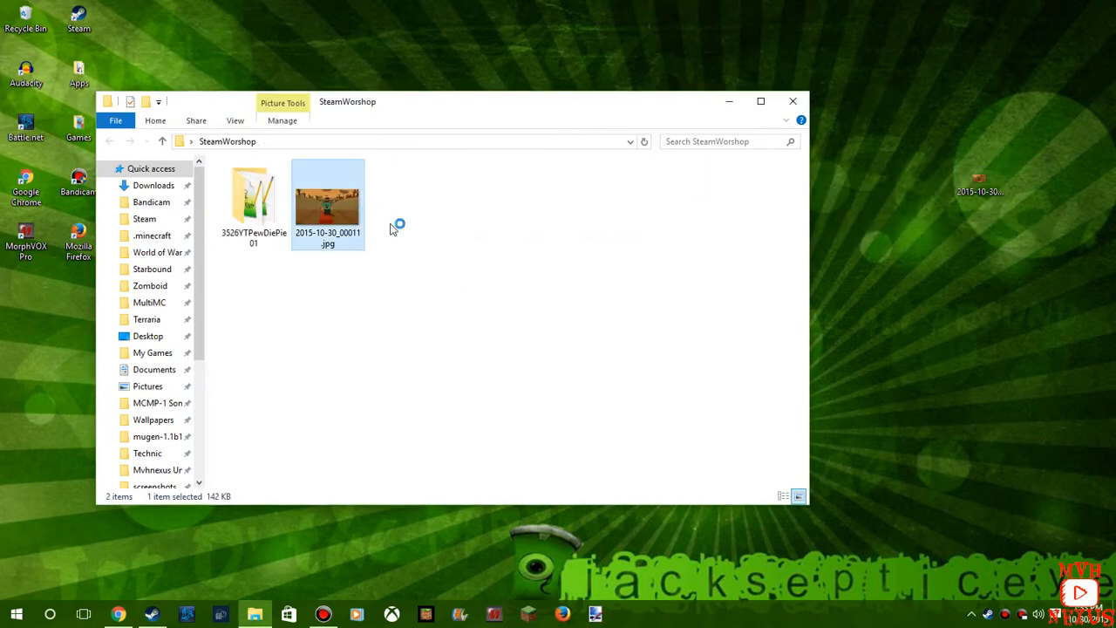
{"action": "double_click", "coordinate": [327, 192]}
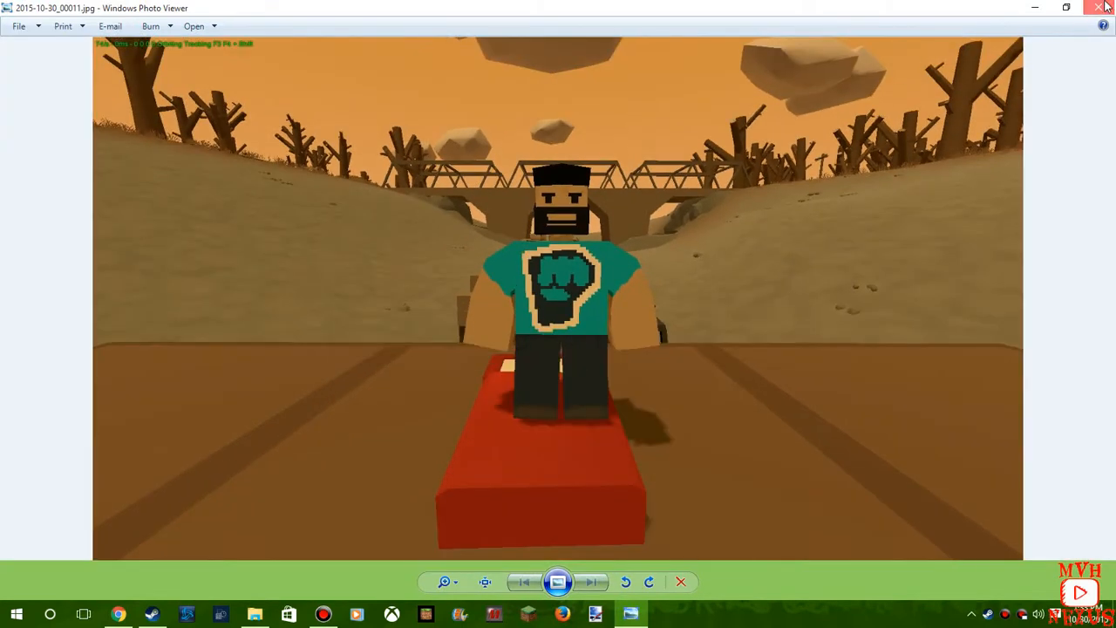
Close the Photo Viewer screenshot preview.
{"action": "left_click", "coordinate": [1100, 8]}
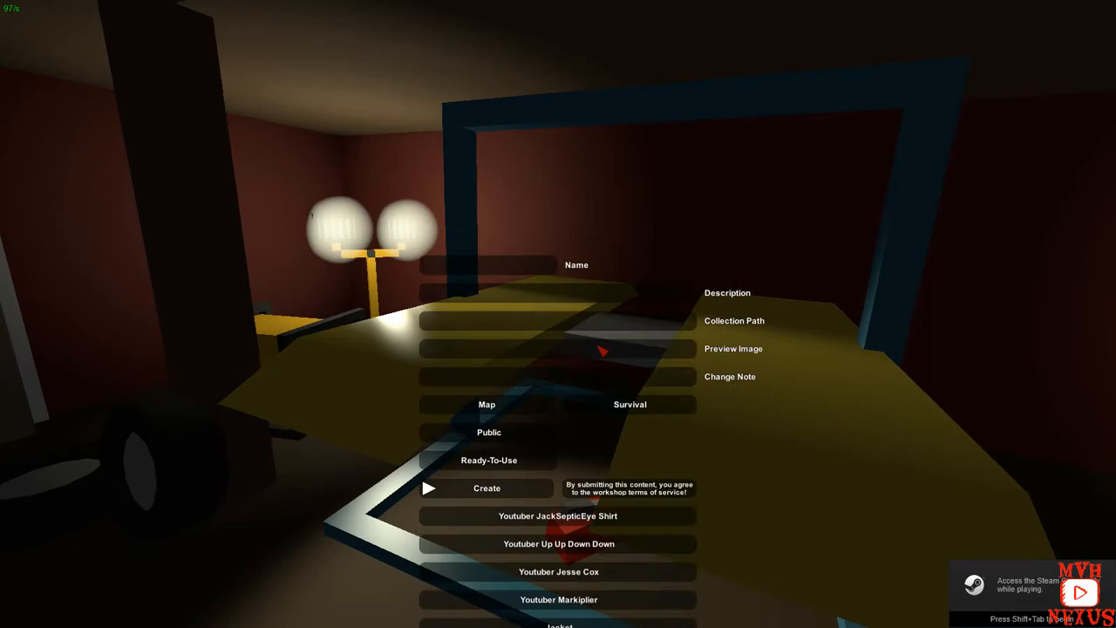
Enter 'Youtuber PewDiePie' as the item name and start the description with the ID.
{"action": "scroll", "scroll_direction": "down", "scroll_amount": 3}
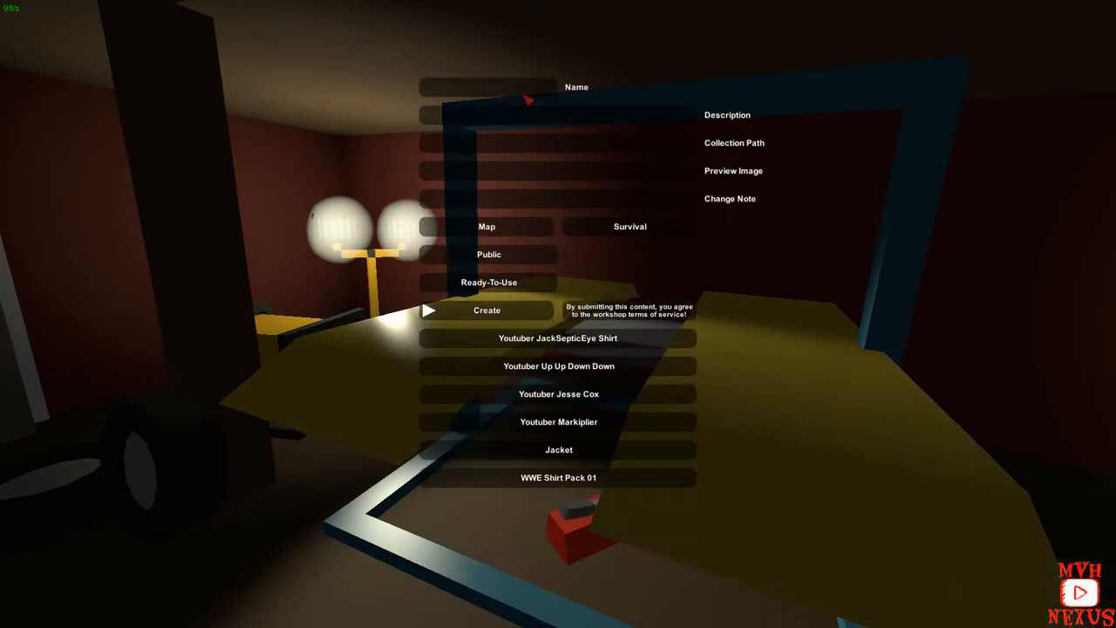
{"action": "type", "text": "Y"}
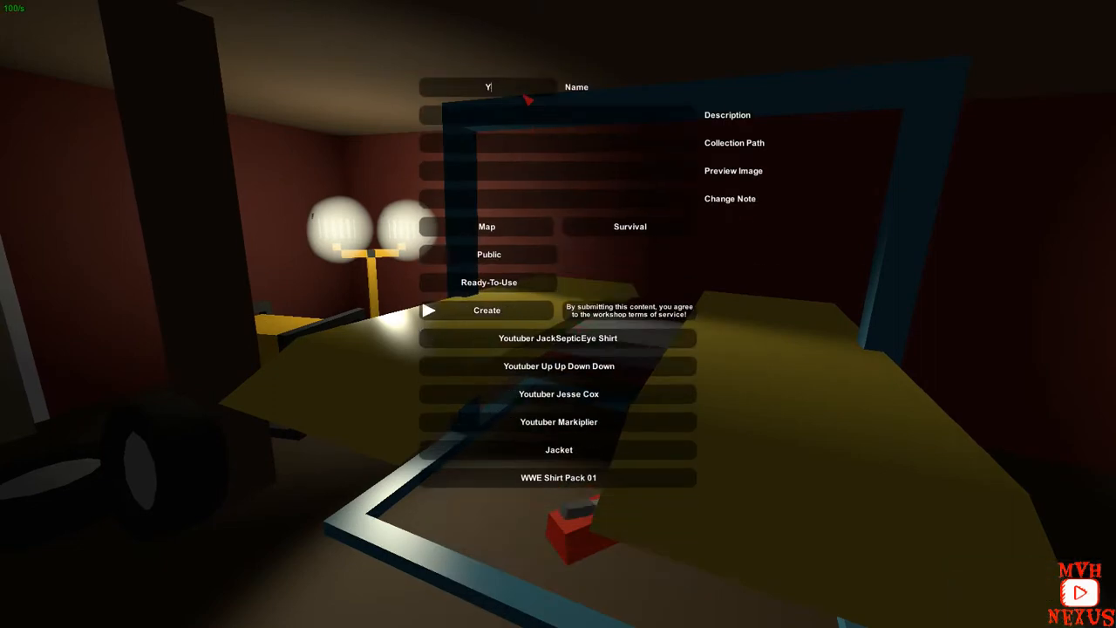
{"action": "type", "text": "outuber PewDiePie"}
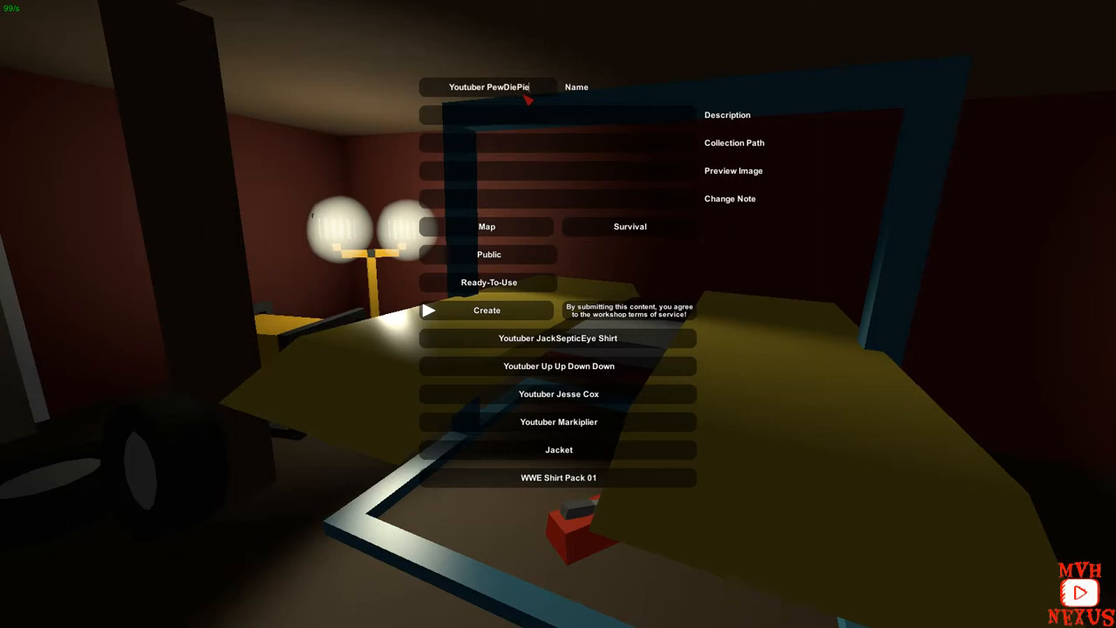
{"action": "left_click", "coordinate": [558, 114]}
{"action": "type", "text": "ID:"}
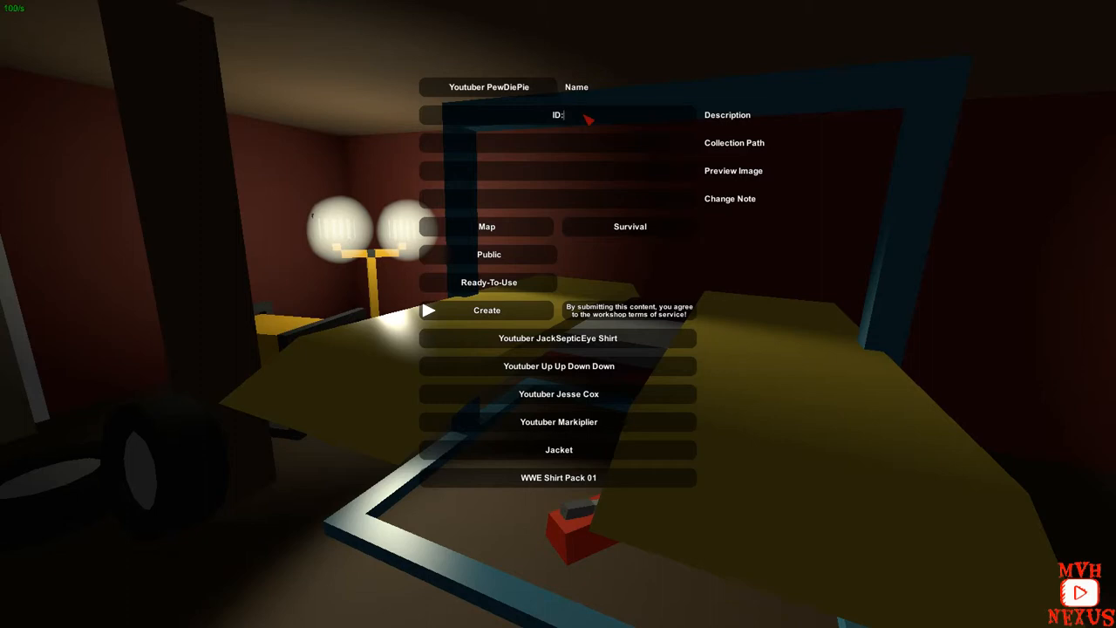
{"action": "type", "text": "3526YTPewDiePie01"}
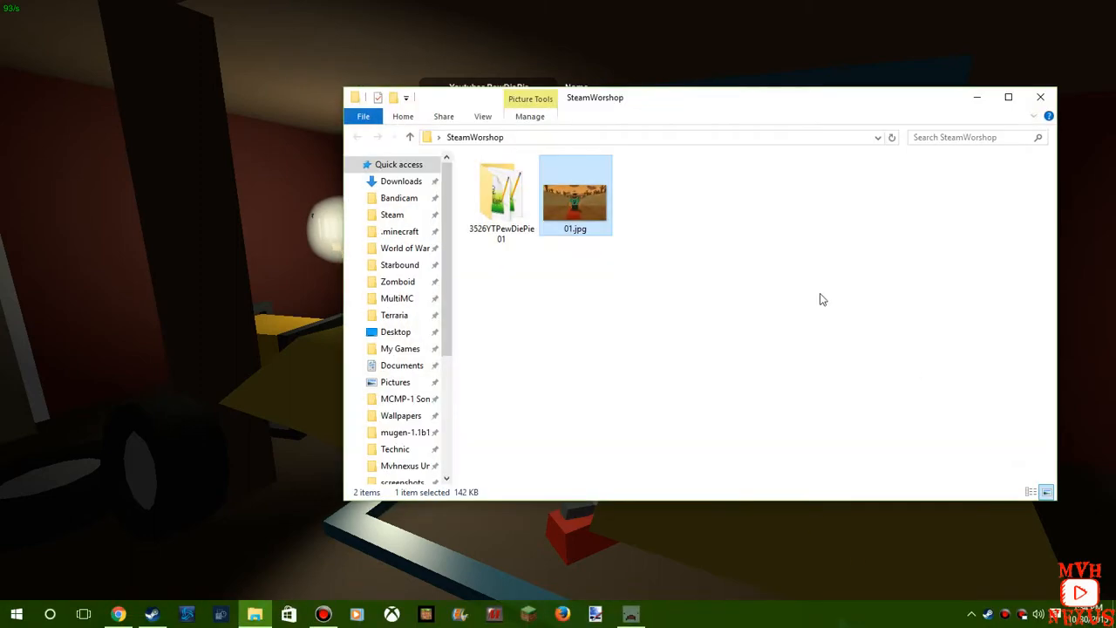
Get the 3526YTPewDiePie01 folder's location from its right-click menu.
{"action": "right_click", "coordinate": [499, 192]}
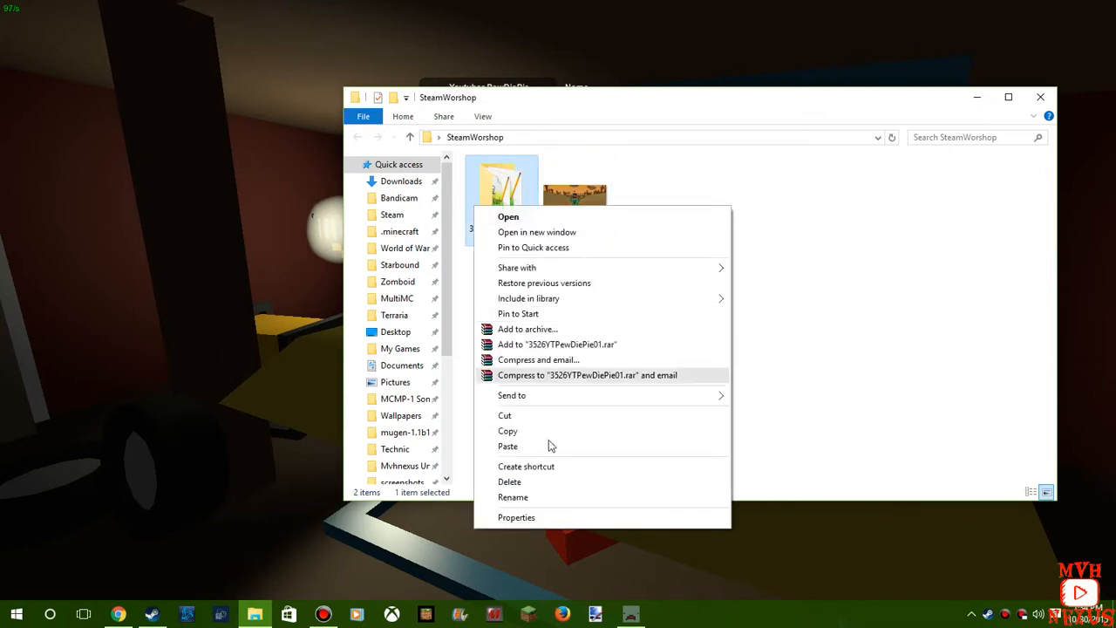
{"action": "left_click", "coordinate": [516, 517]}
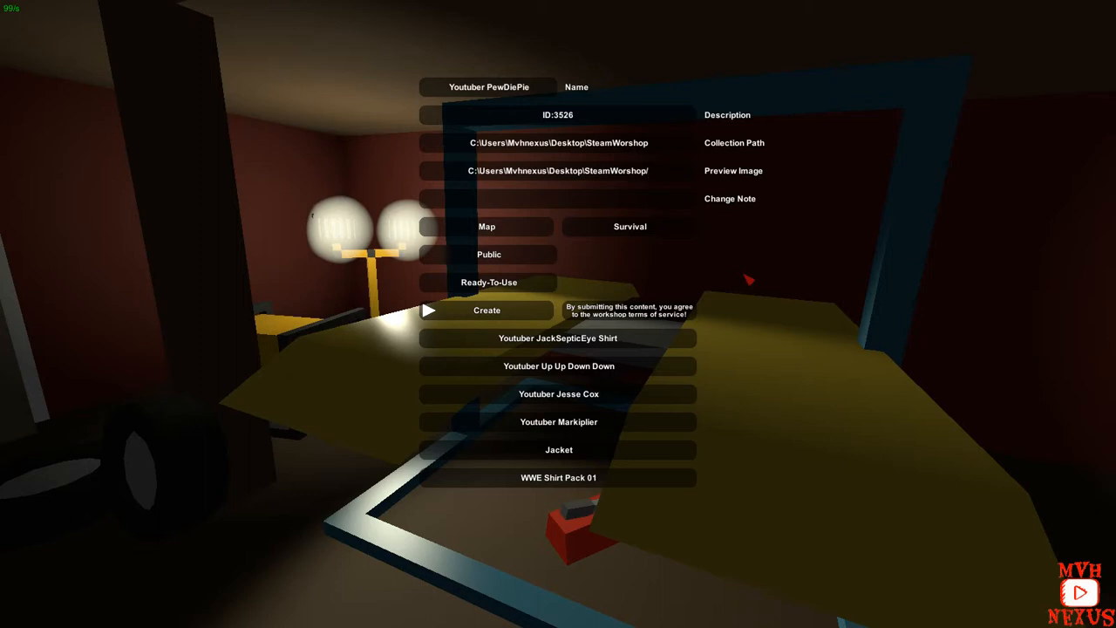
Finish the 01.jpg preview image path and change the upload's item category.
{"action": "type", "text": "01.jpg"}
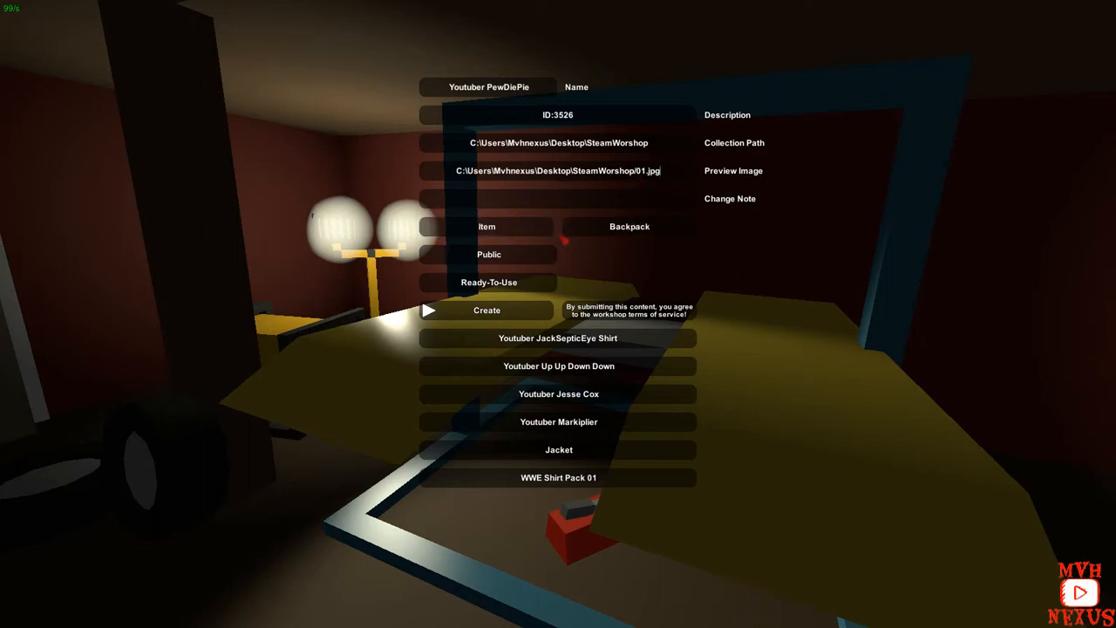
{"action": "left_click", "coordinate": [629, 226]}
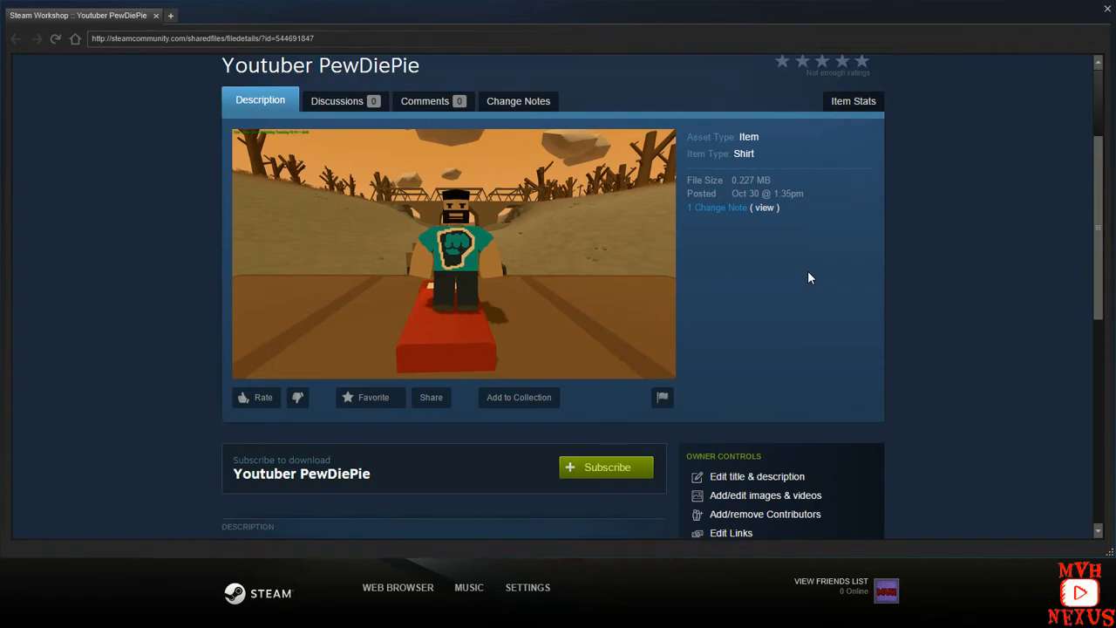
Scroll through the Youtuber PewDiePie Workshop page's description and comments.
{"action": "scroll", "scroll_direction": "down", "scroll_amount": 3}
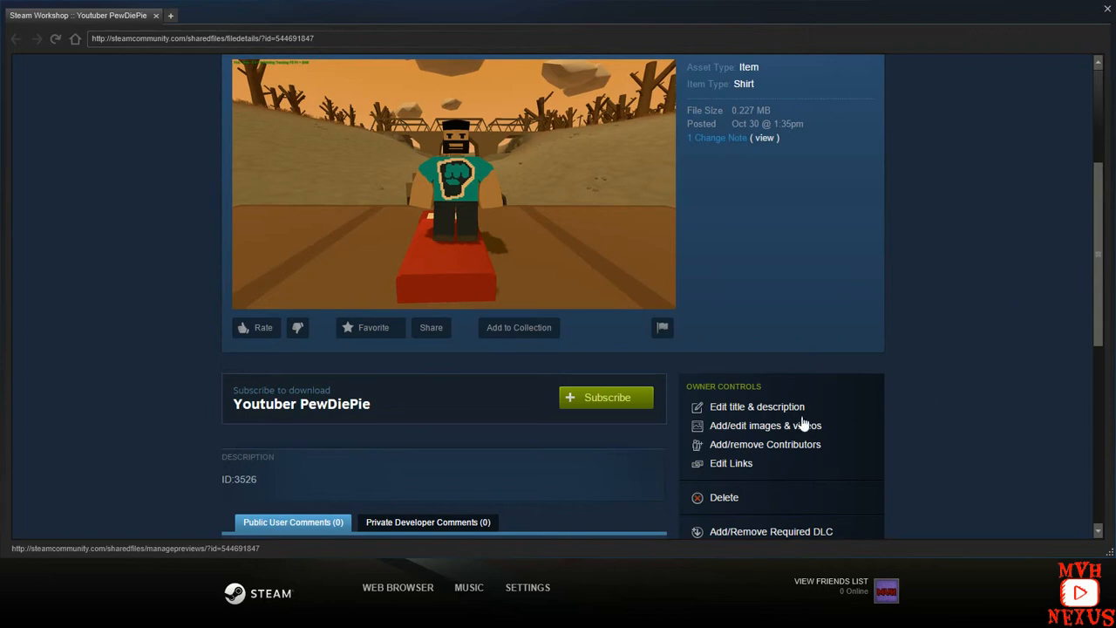
{"action": "mouse_move", "coordinate": [762, 408]}
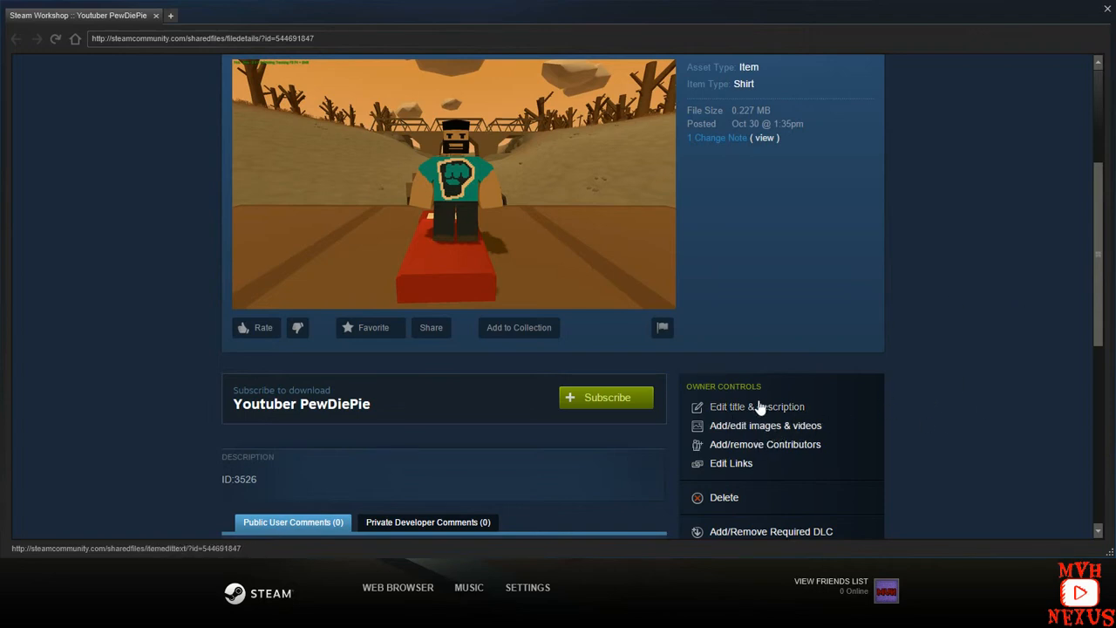
{"action": "mouse_move", "coordinate": [821, 410]}
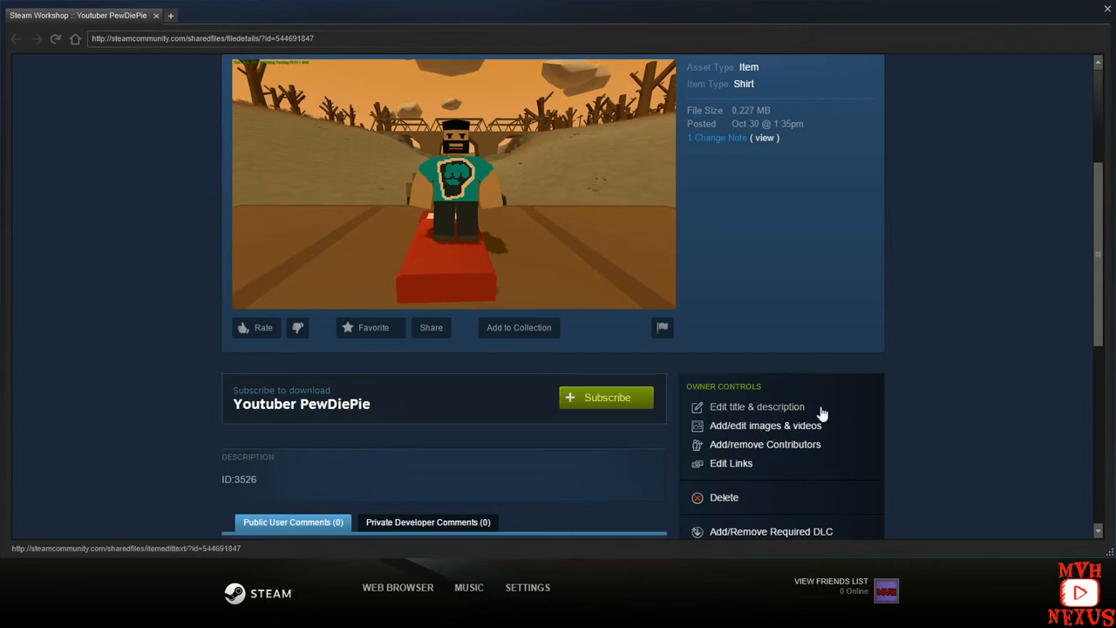
{"action": "scroll", "scroll_direction": "down", "scroll_amount": 3}
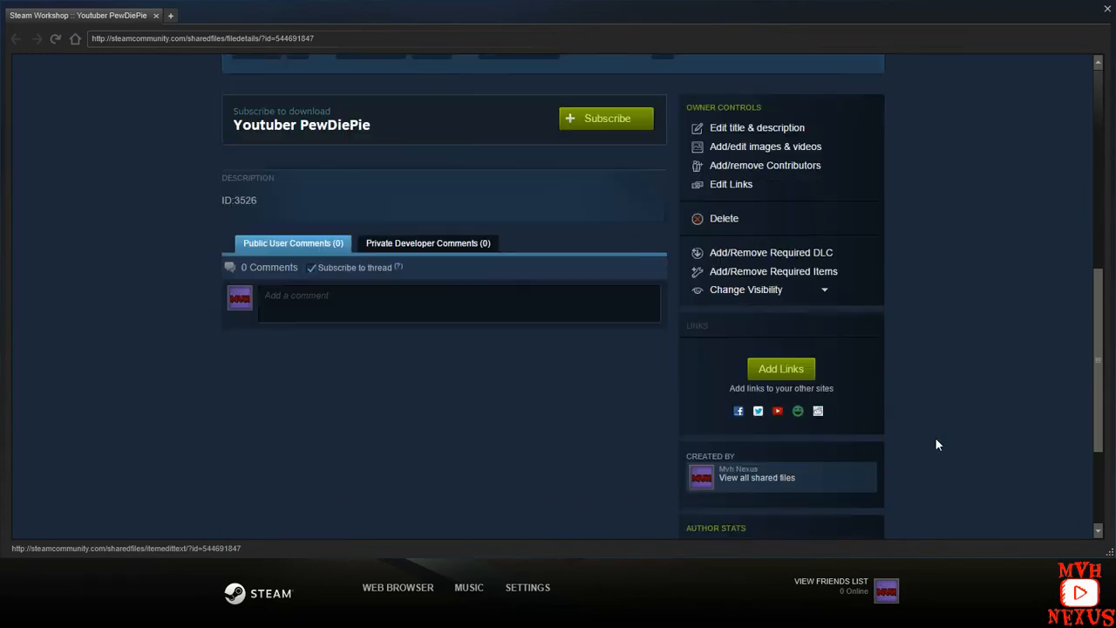
{"action": "scroll", "scroll_direction": "up", "scroll_amount": 3}
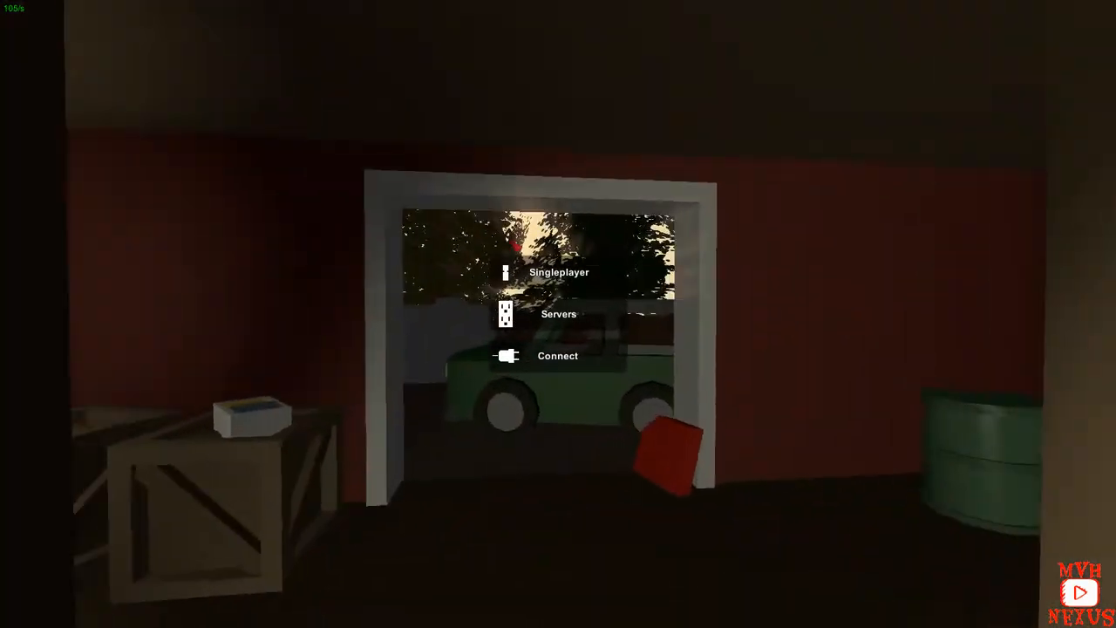
Play the PEI map from the Singleplayer menu.
{"action": "left_click", "coordinate": [559, 271]}
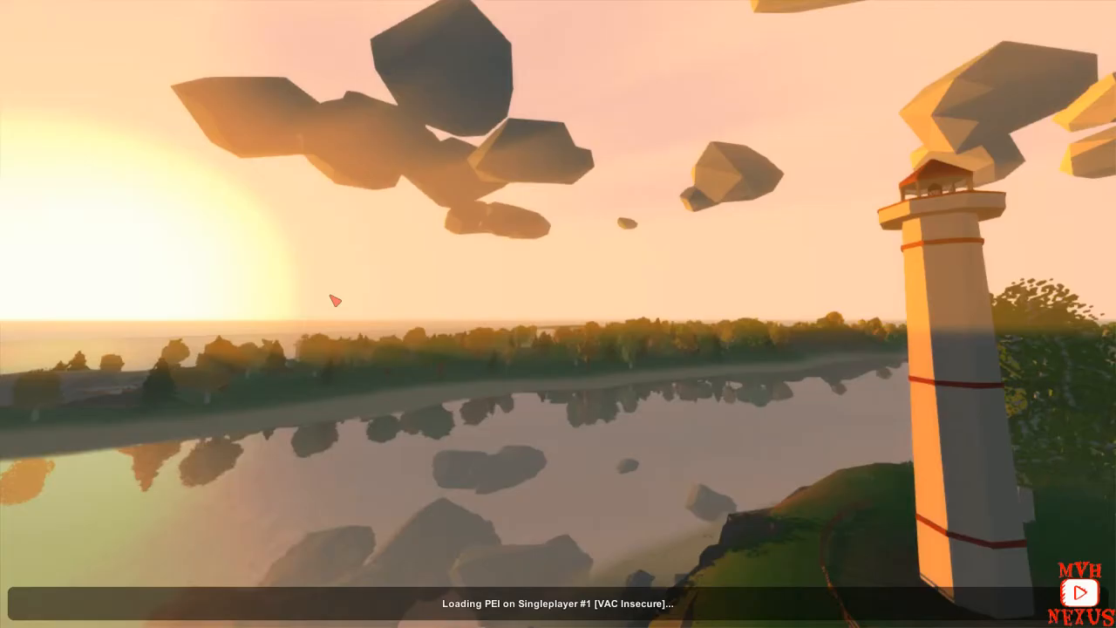